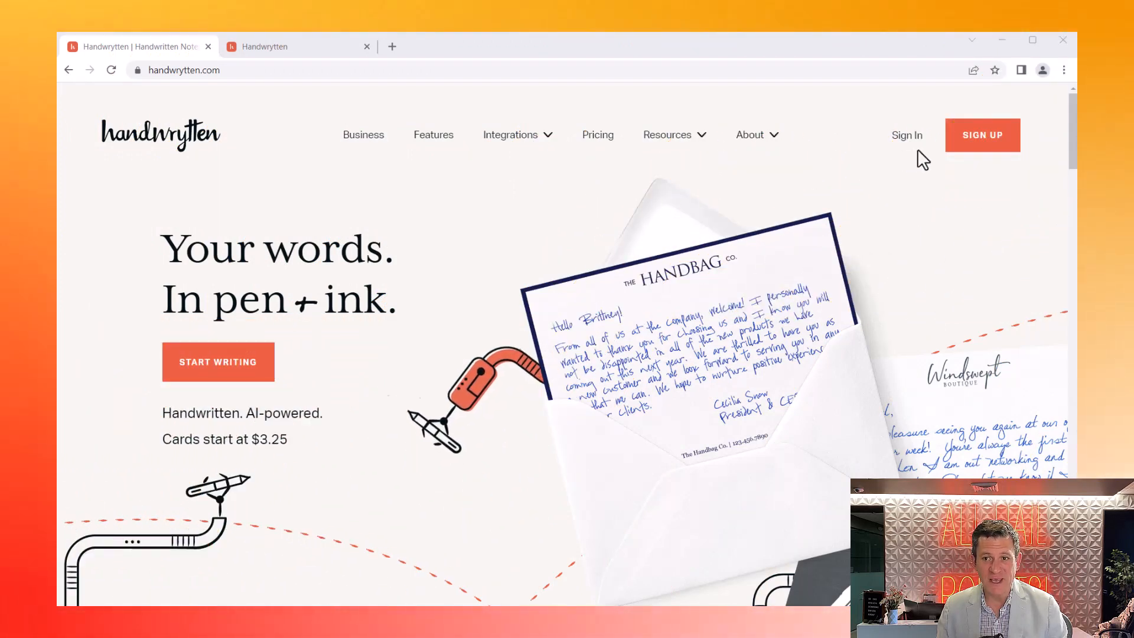
pyautogui.moveTo(982, 135)
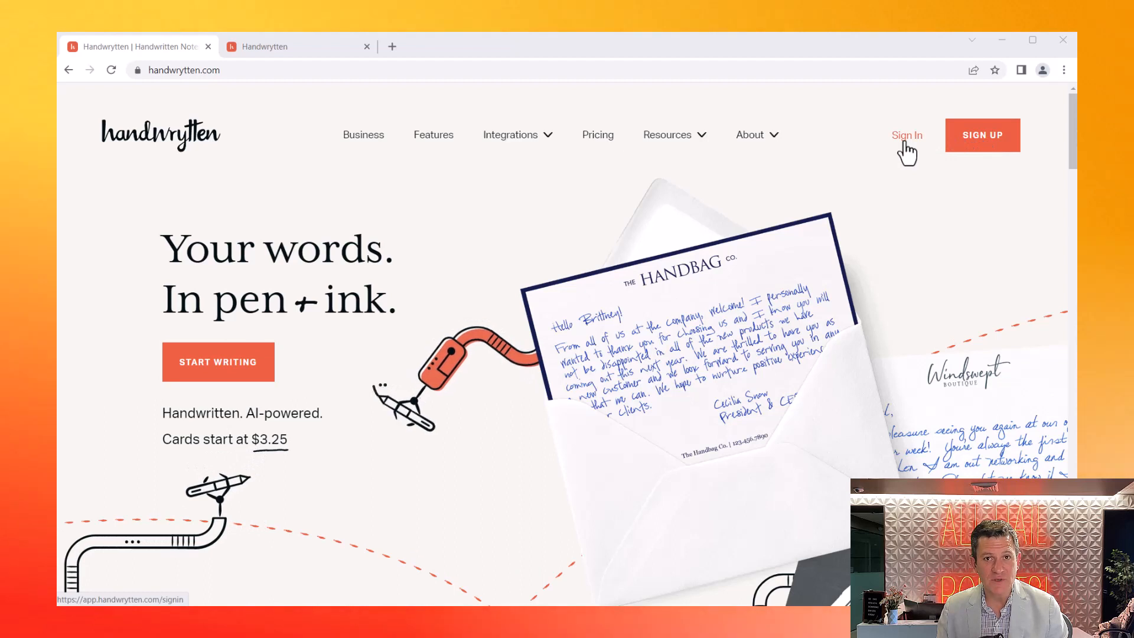
# - Sign in to the Handwrytten account from the homepage to reach the card catalogue
pyautogui.click(908, 135)
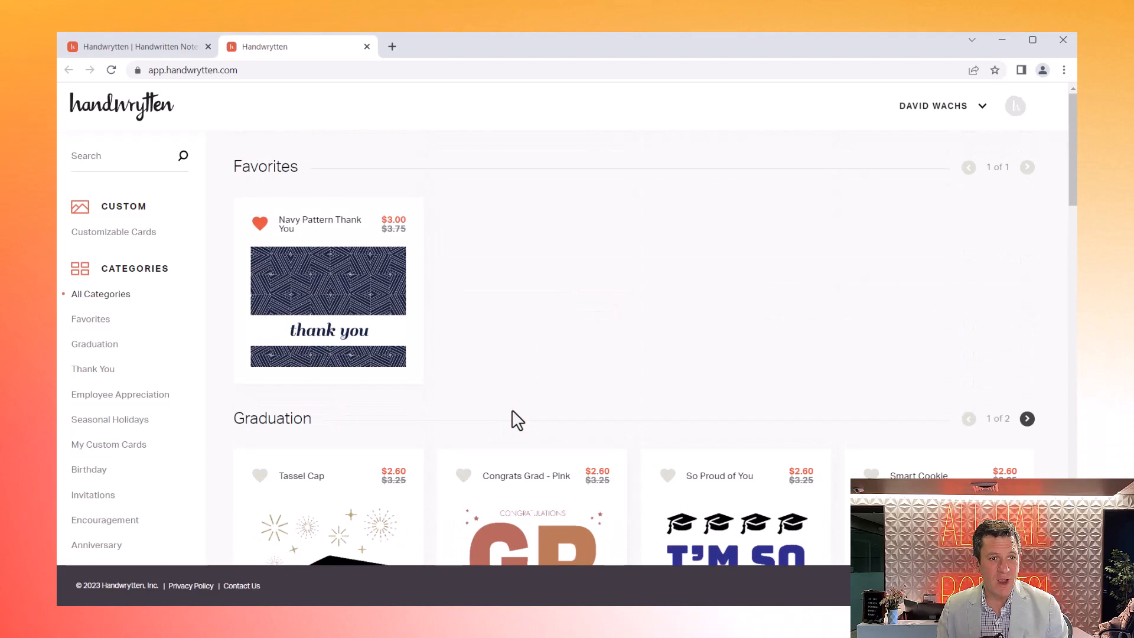
pyautogui.moveTo(615, 432)
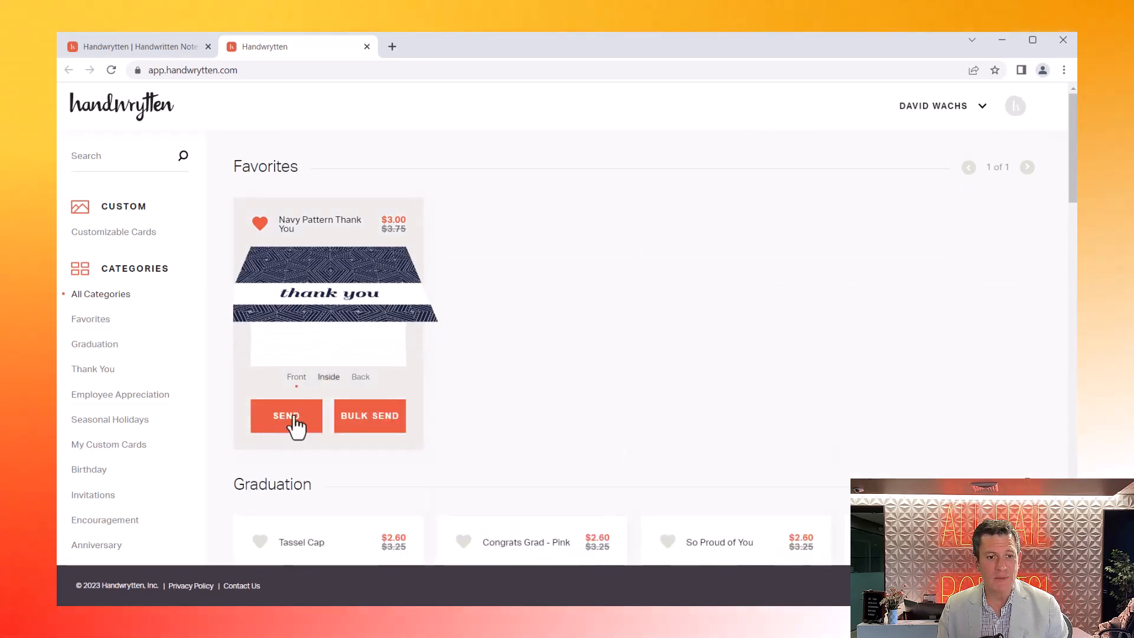
# - Begin sending the Navy Pattern Thank You card from the Favorites list
pyautogui.click(285, 416)
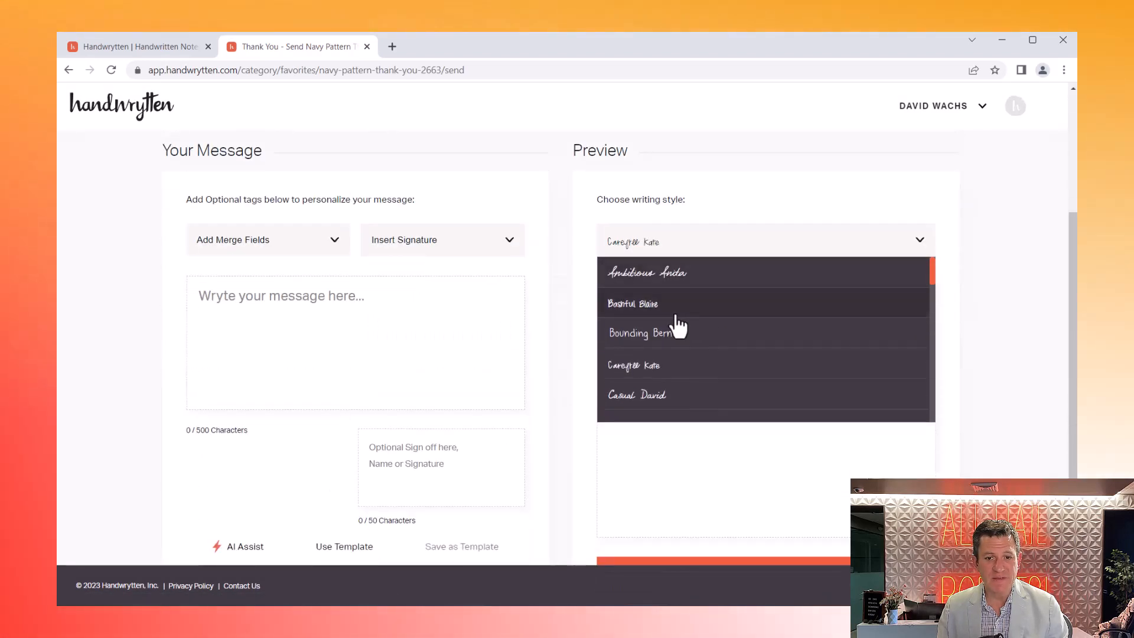
# - Choose Genuine Jonathan as the card's handwriting style
pyautogui.scroll(-3)
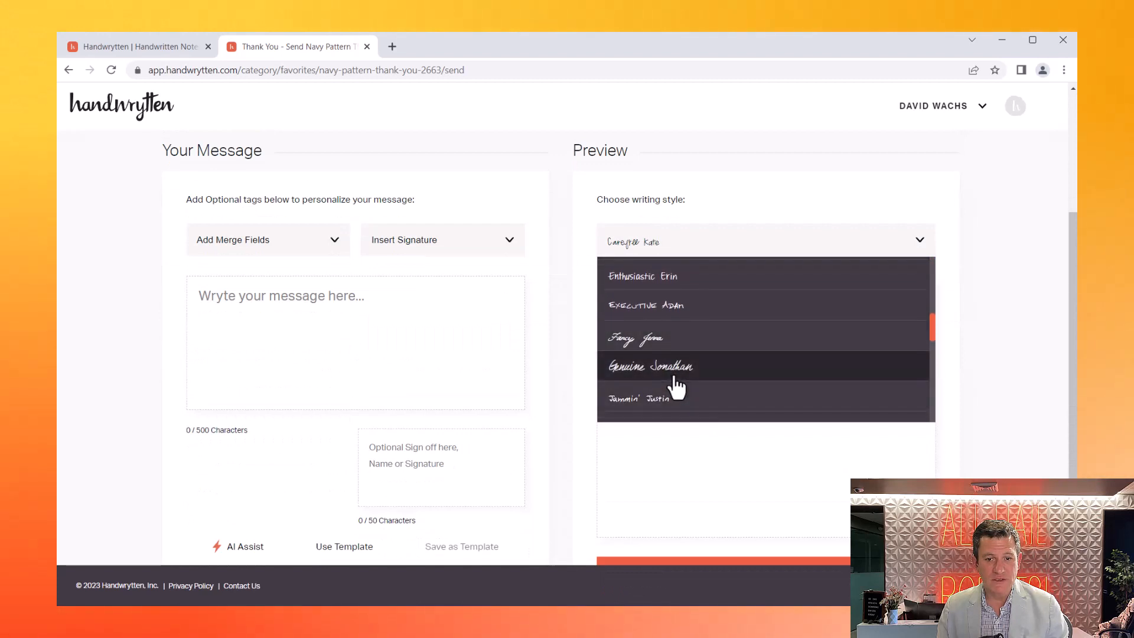
pyautogui.click(650, 365)
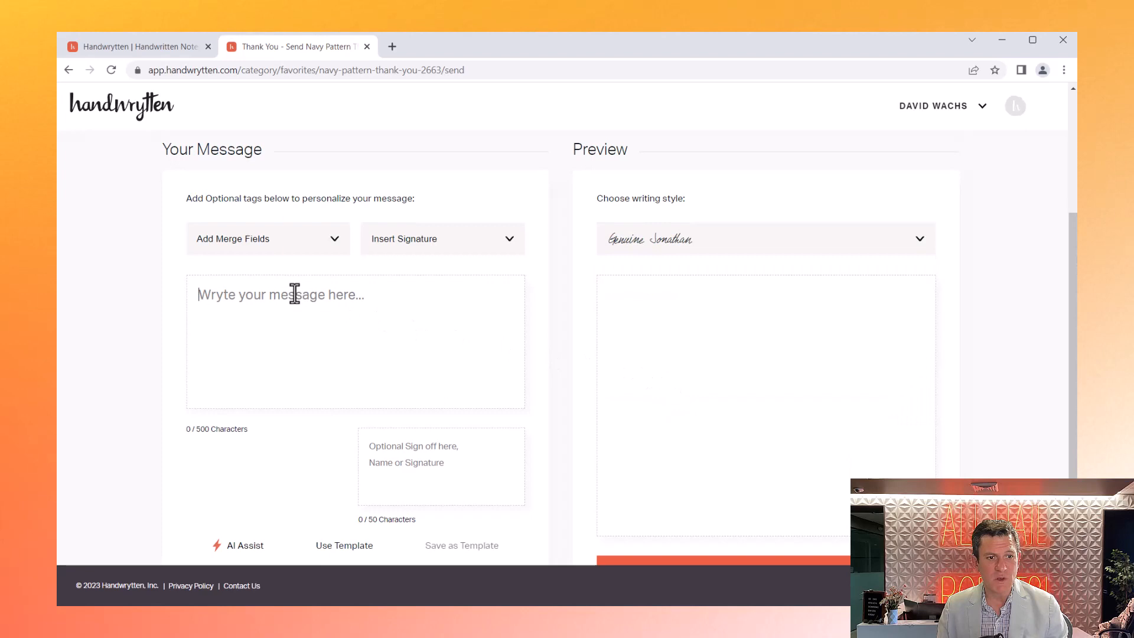
# - Write the message "Thank you Jim for meeting with me over lunch." in the card
pyautogui.write('Tga')
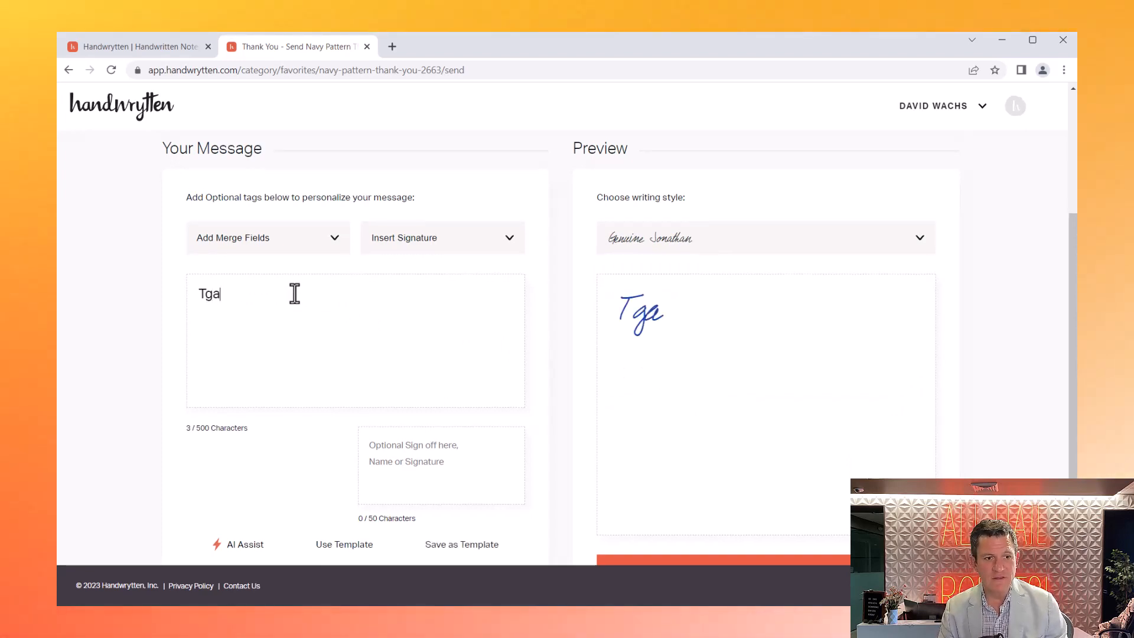
pyautogui.write('Thank you')
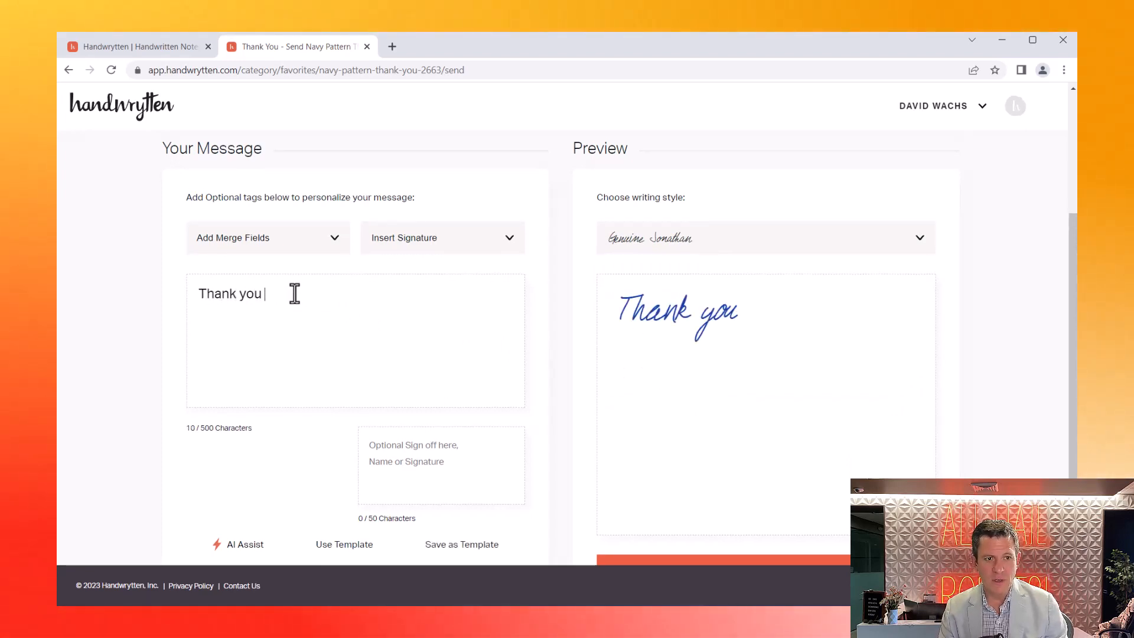
pyautogui.write('Jim')
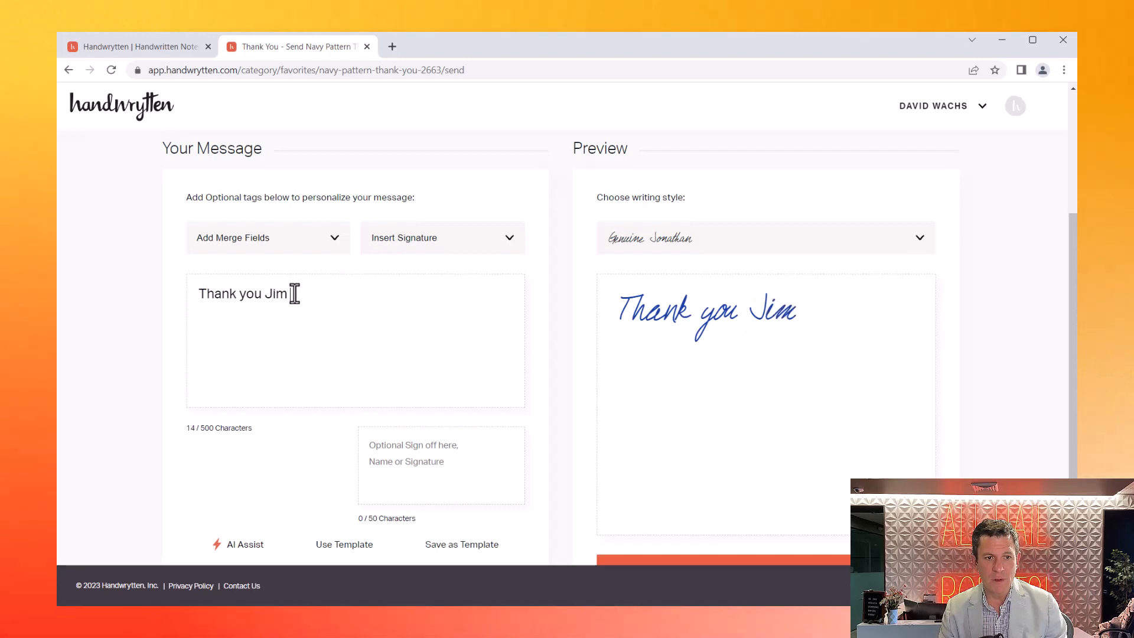
pyautogui.write('for meeting with me over lu')
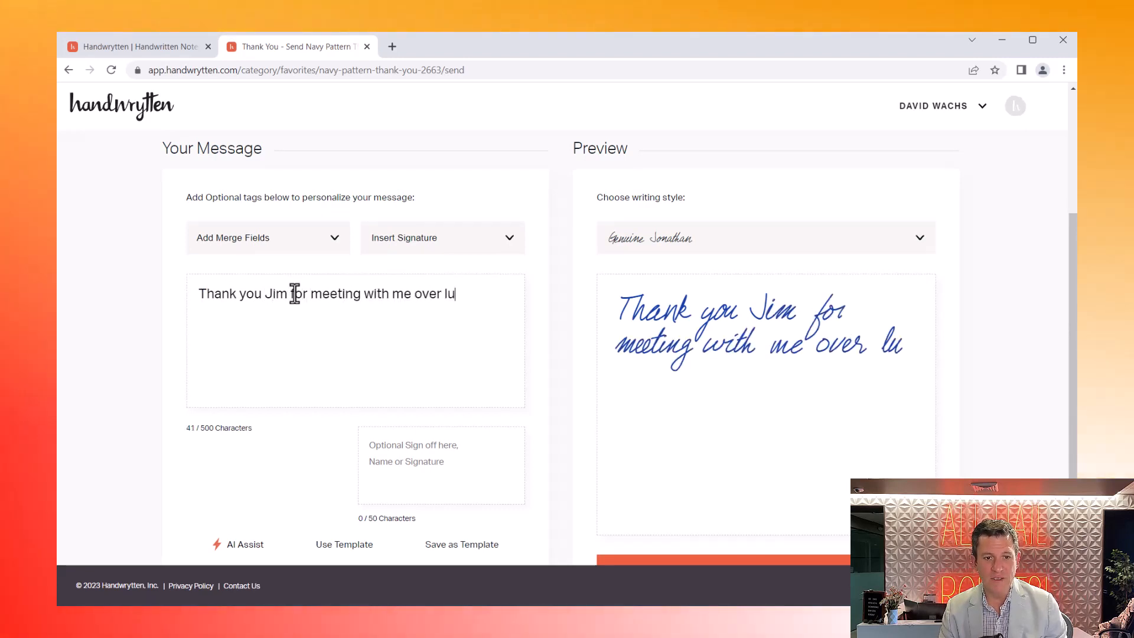
pyautogui.write('nch.')
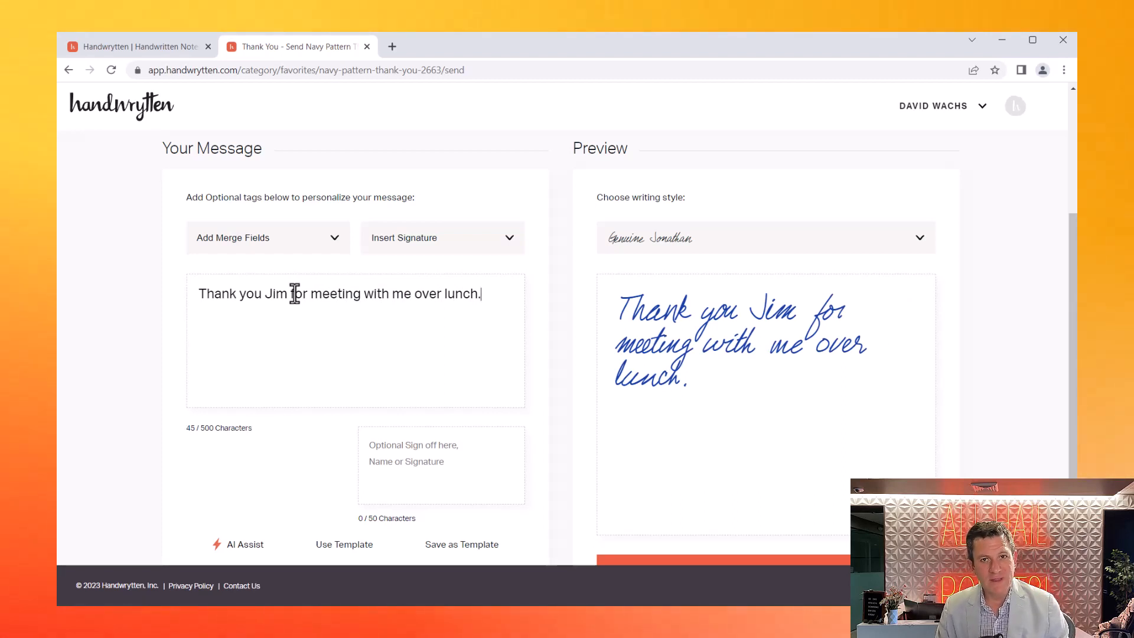
pyautogui.moveTo(324, 485)
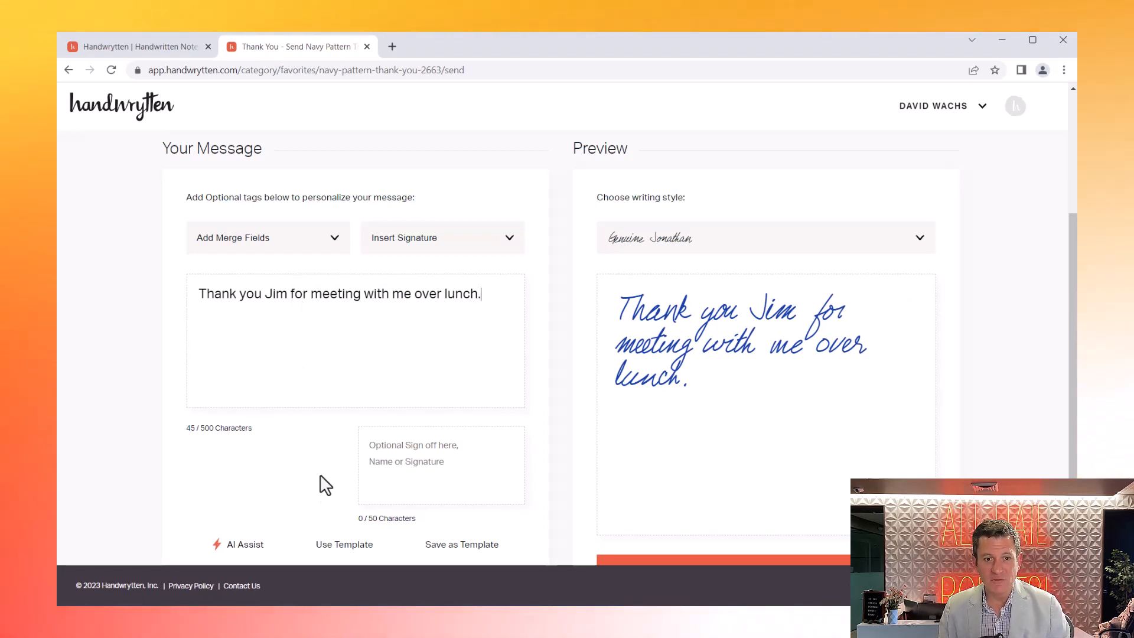
# - Browse the saved message templates and close the list without choosing one
pyautogui.click(344, 544)
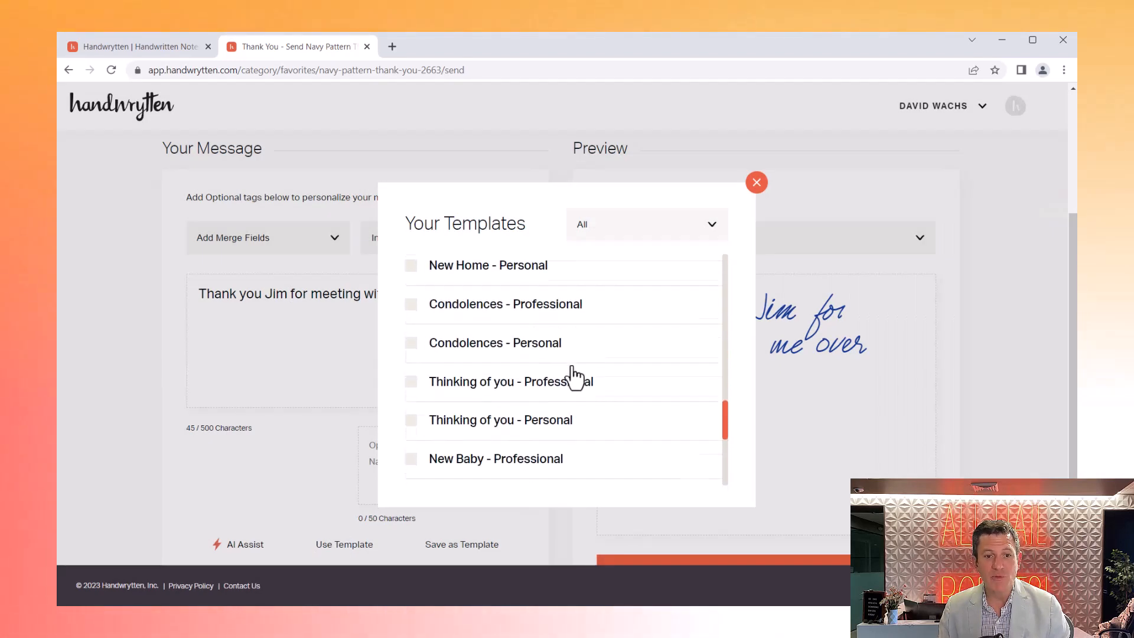
pyautogui.scroll(-3)
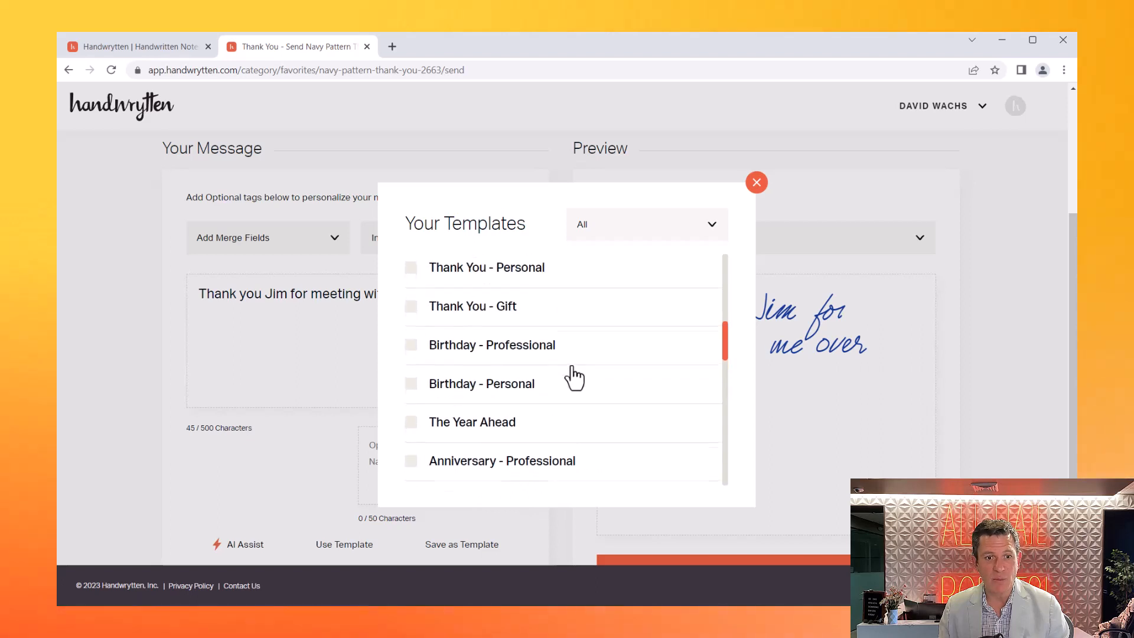
pyautogui.scroll(-3)
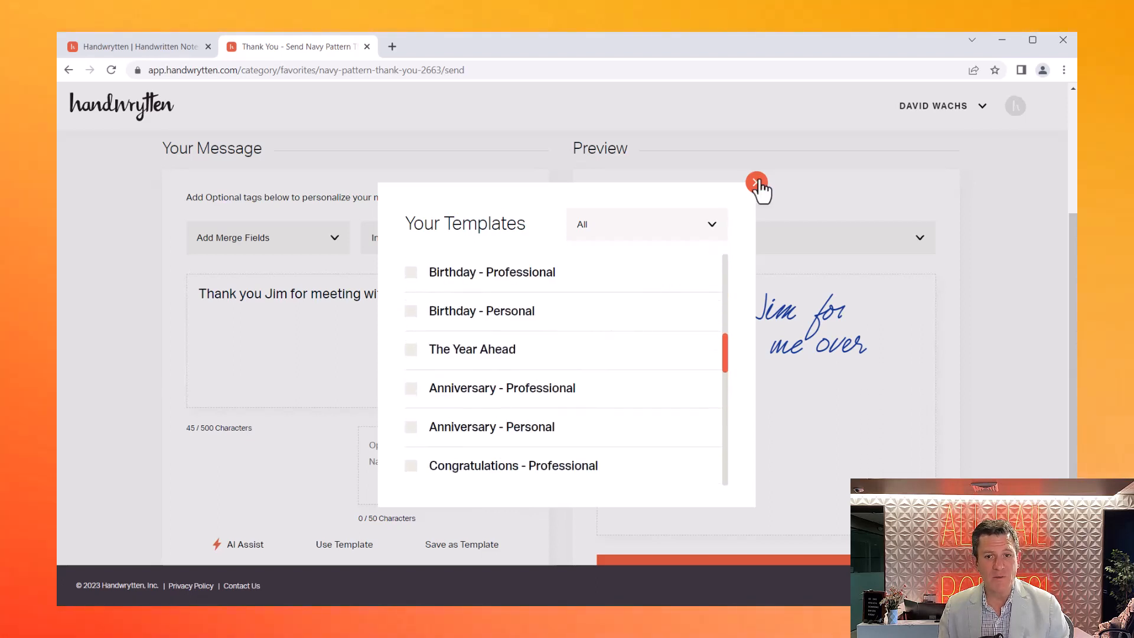
pyautogui.click(756, 182)
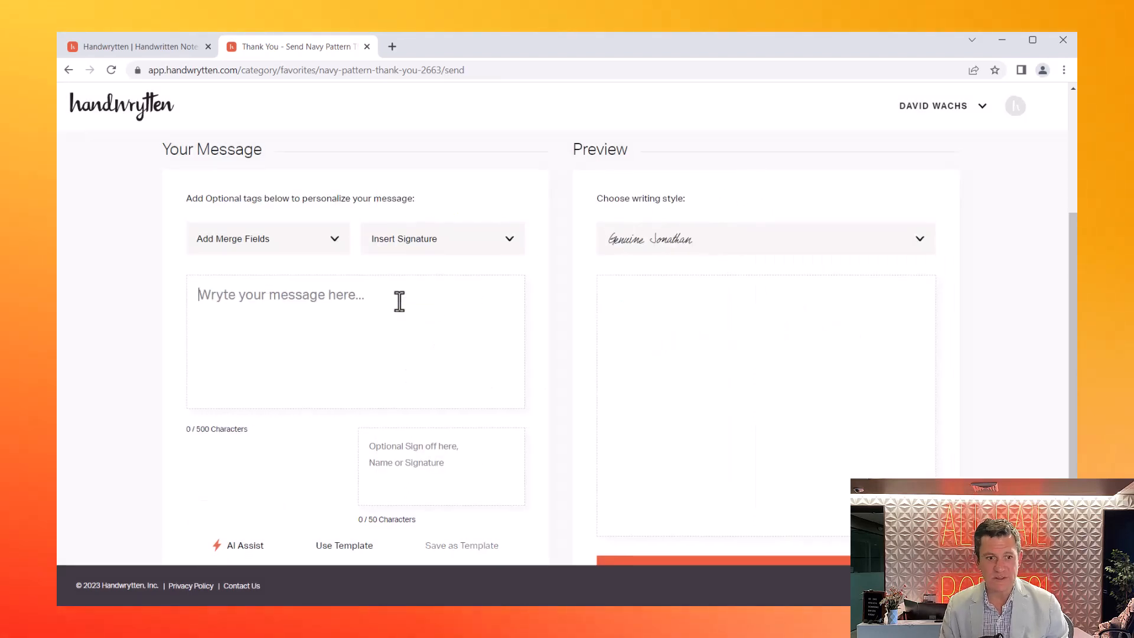
pyautogui.moveTo(244, 546)
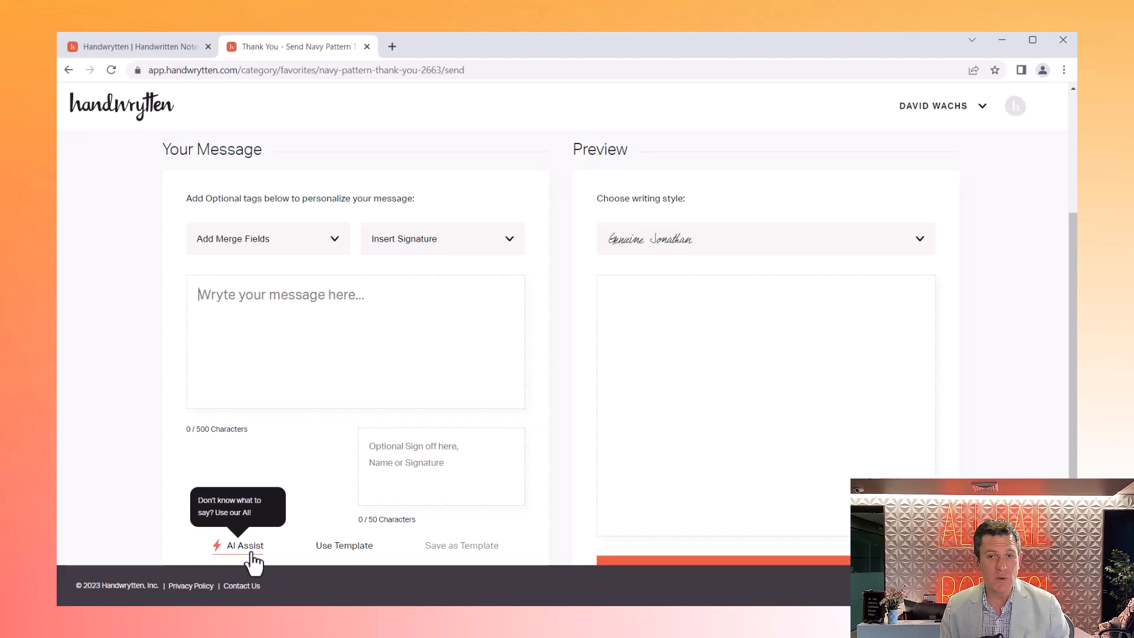
# - Have AI Assist write a thank-you to Jim for lunch about increasing sales, then go back to revise the request
pyautogui.click(245, 546)
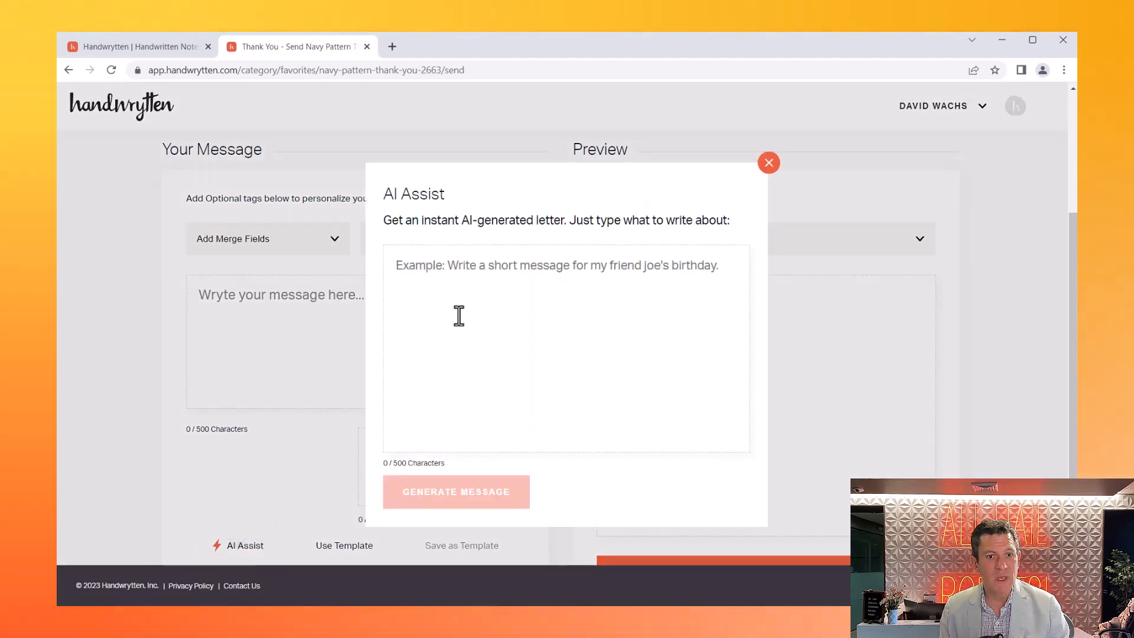
pyautogui.write('Wr')
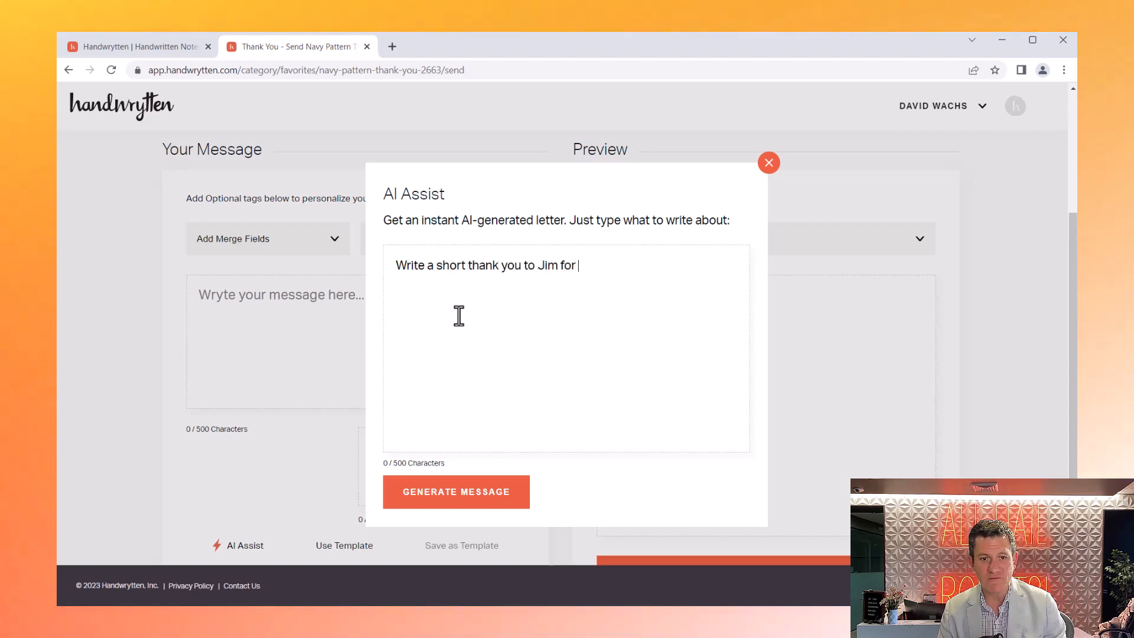
pyautogui.write('meeting fo')
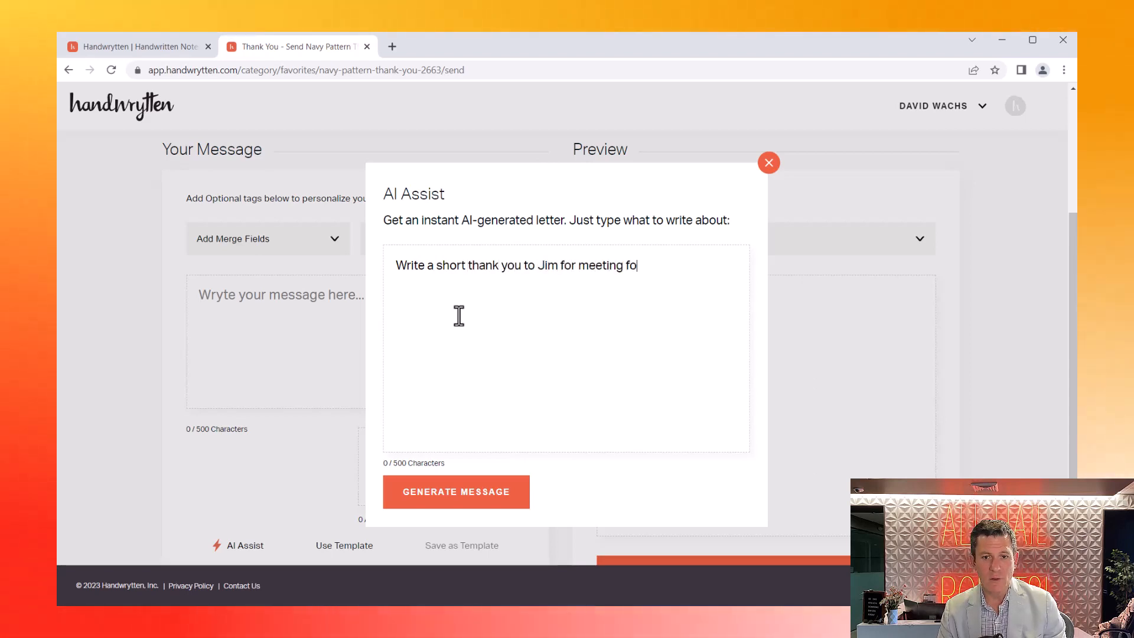
pyautogui.write('over lunch to')
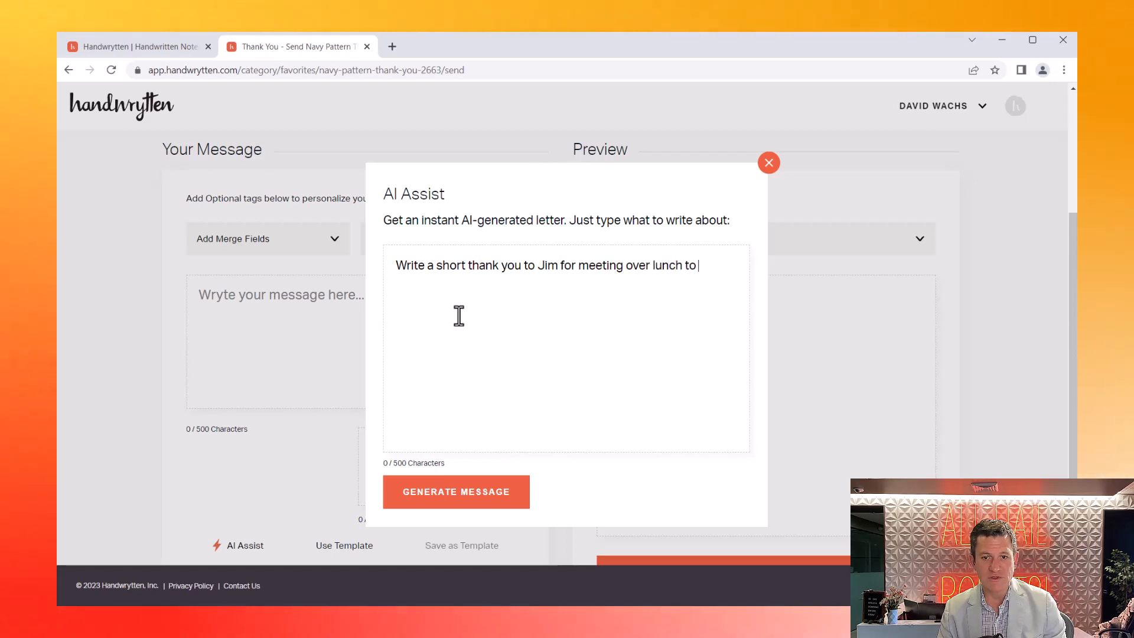
pyautogui.write('discuss')
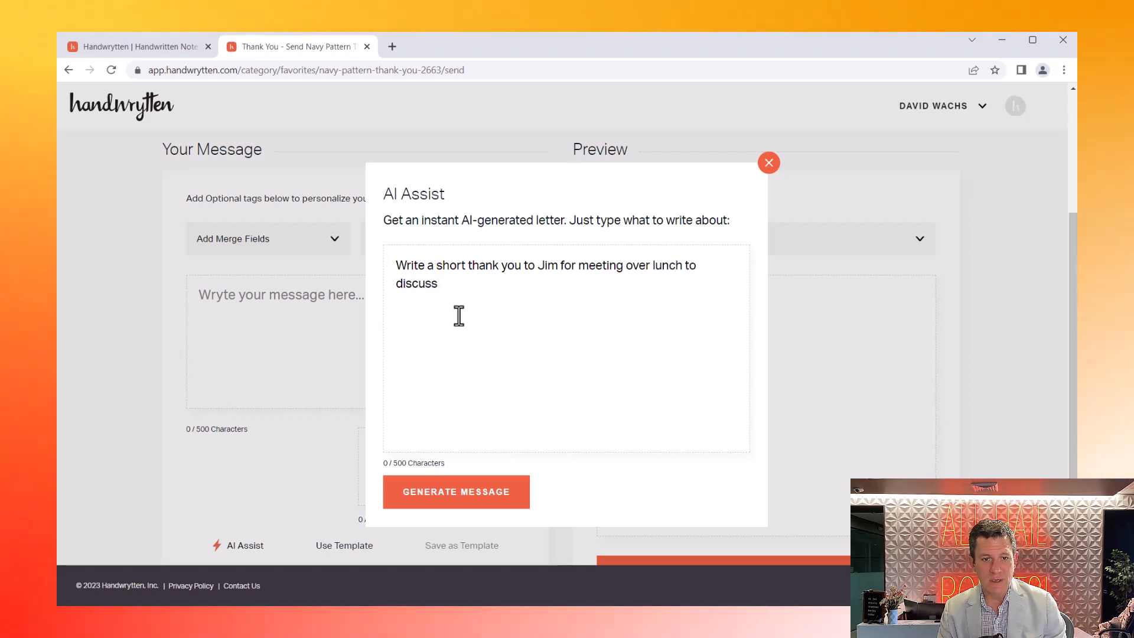
pyautogui.write('increasing')
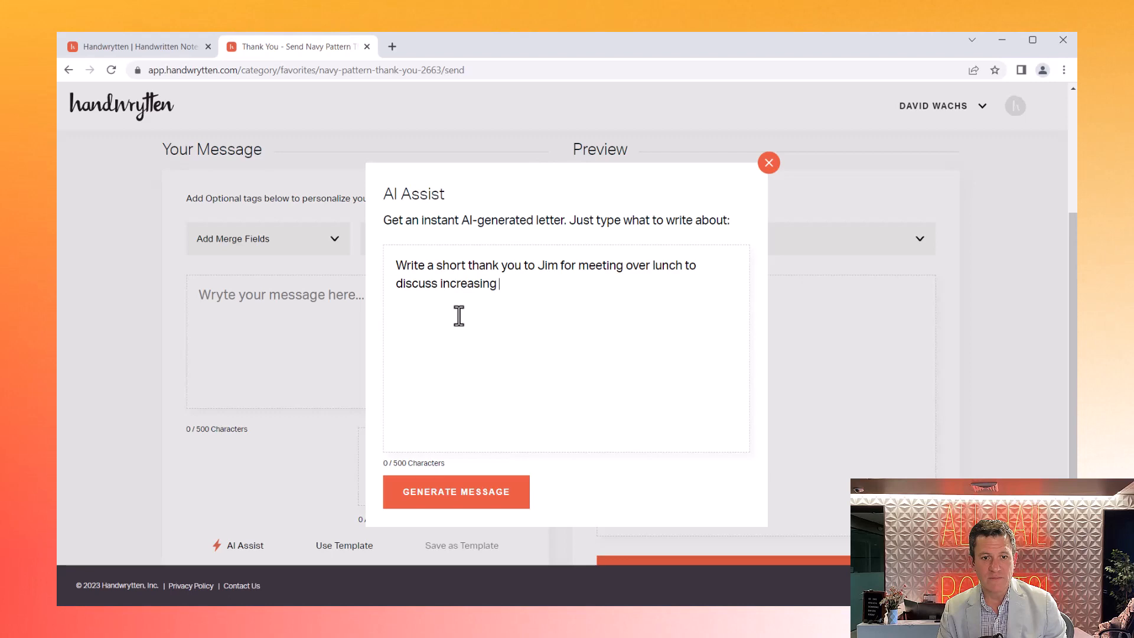
pyautogui.write('sales.')
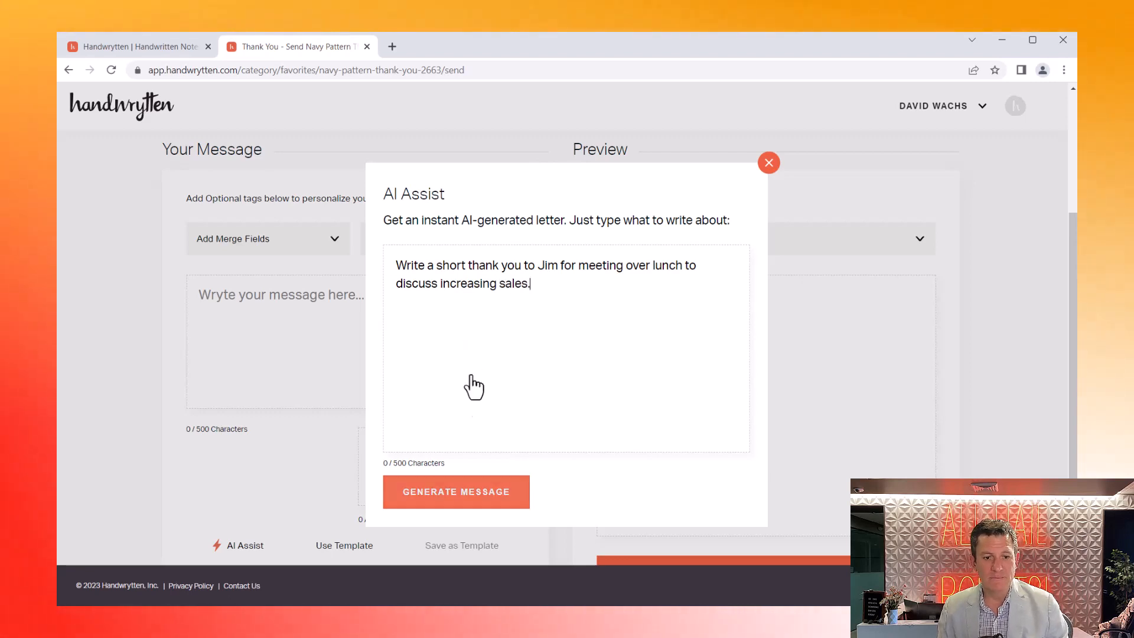
pyautogui.click(457, 492)
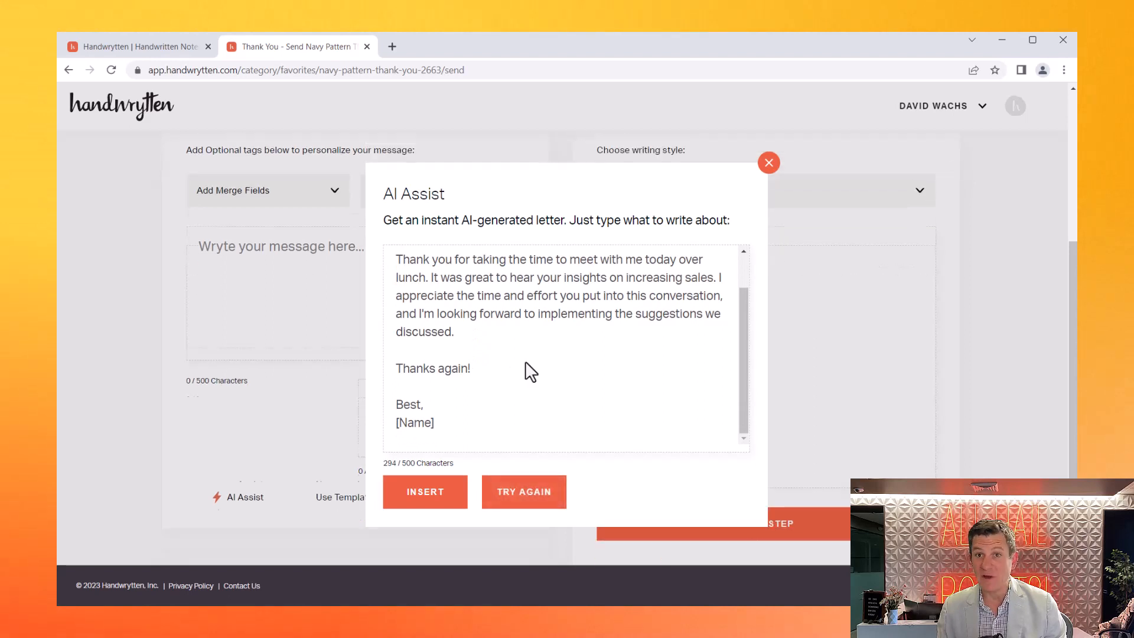
pyautogui.click(523, 492)
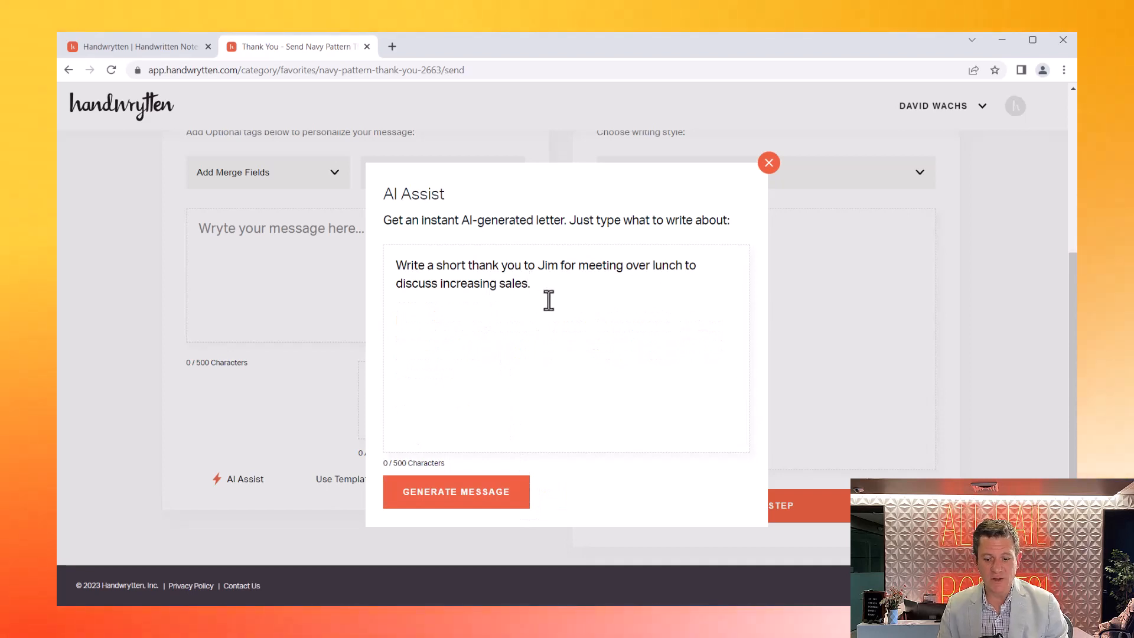
# - Add 'in the copier division' to the prompt, regenerate the letter, and insert it into the card message
pyautogui.write('in the copie')
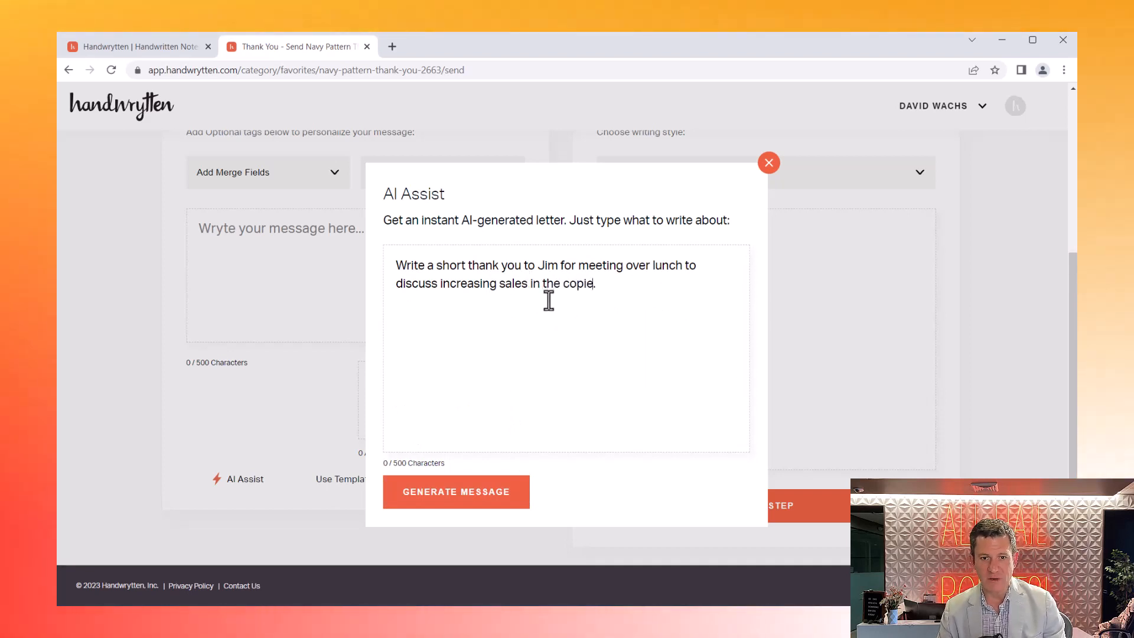
pyautogui.click(456, 492)
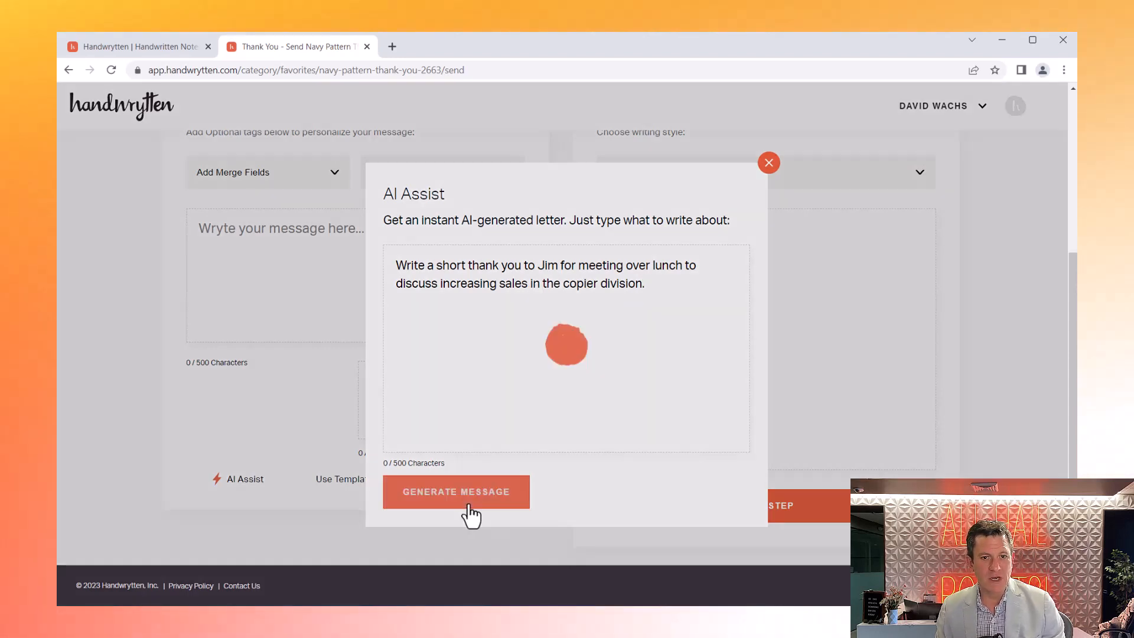
pyautogui.click(456, 491)
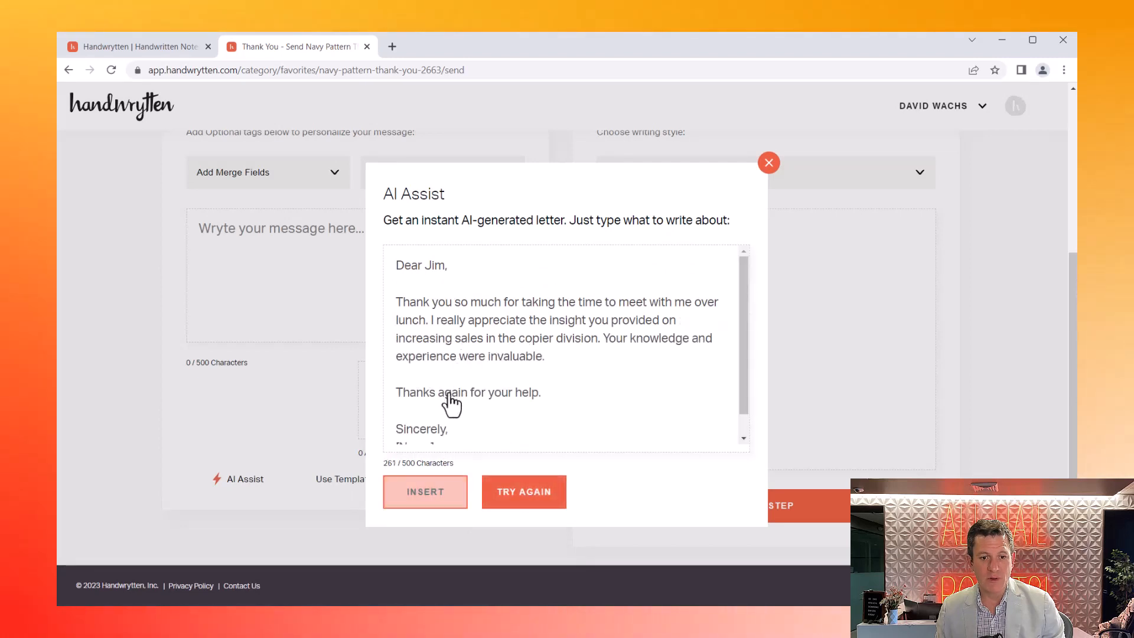
pyautogui.click(425, 492)
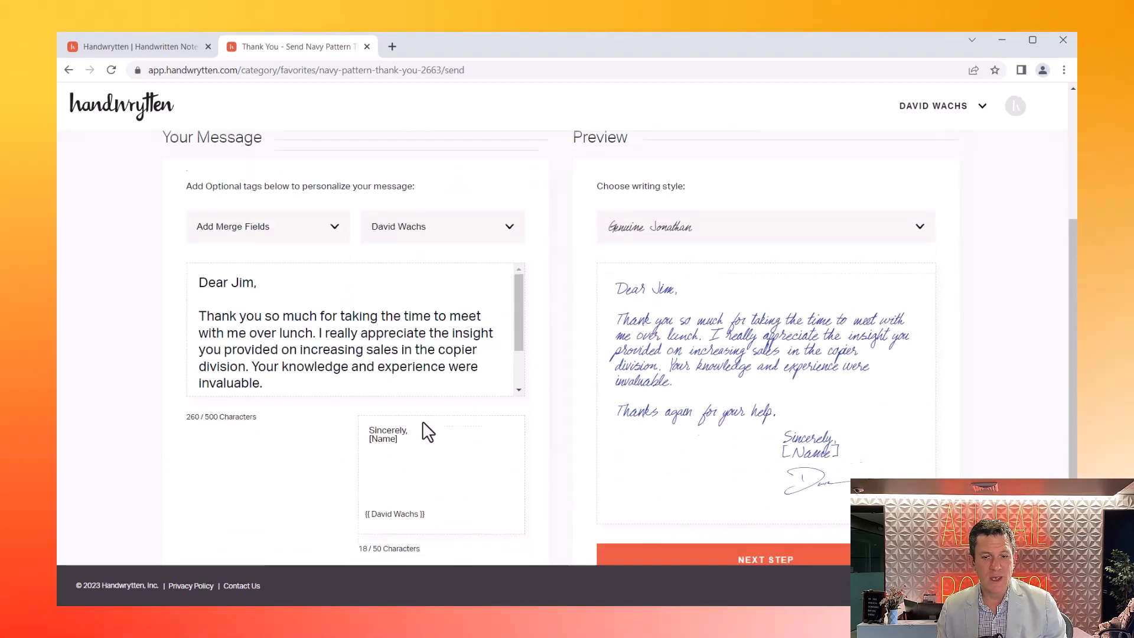
# - Leave the sign-off as just "Sincerely," and open Campaign Manager from the account menu
pyautogui.scroll(-3)
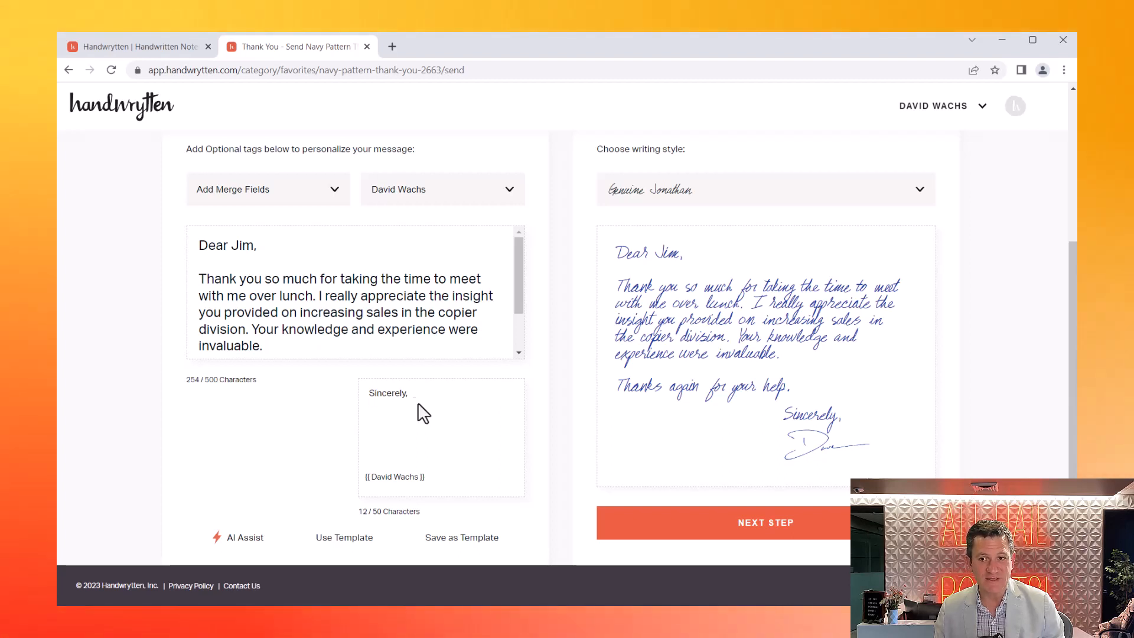
pyautogui.click(941, 105)
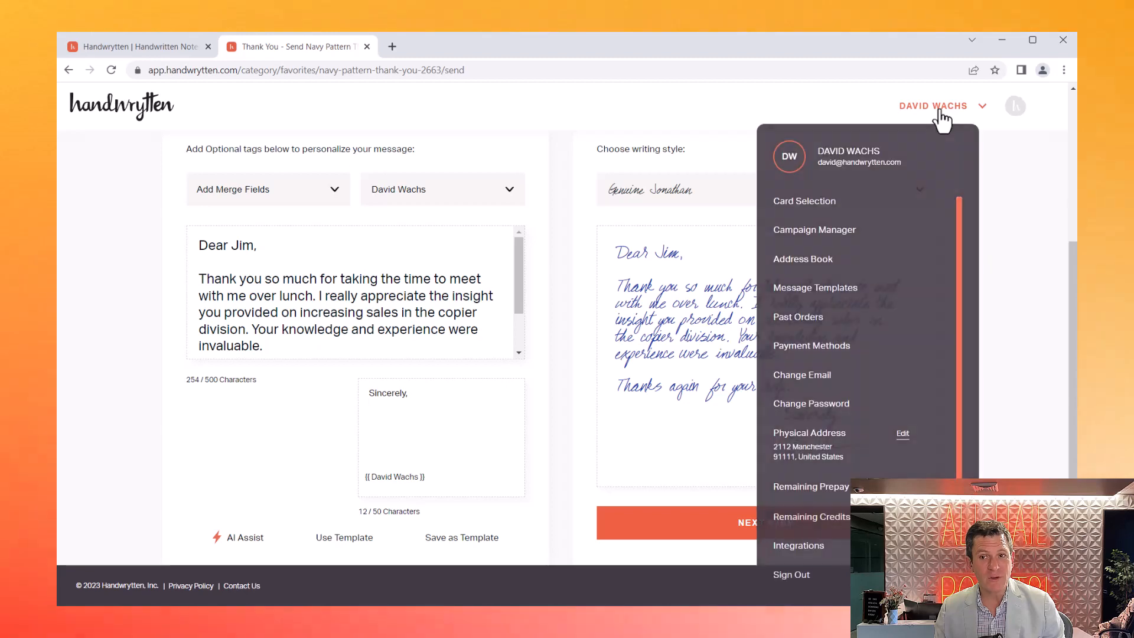
pyautogui.click(814, 230)
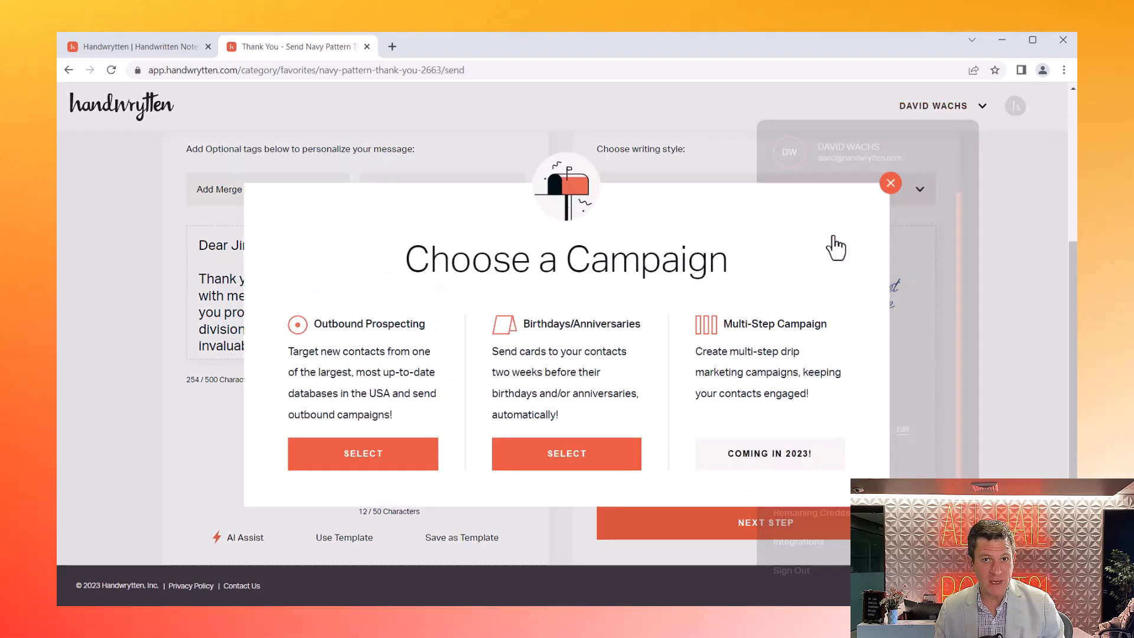